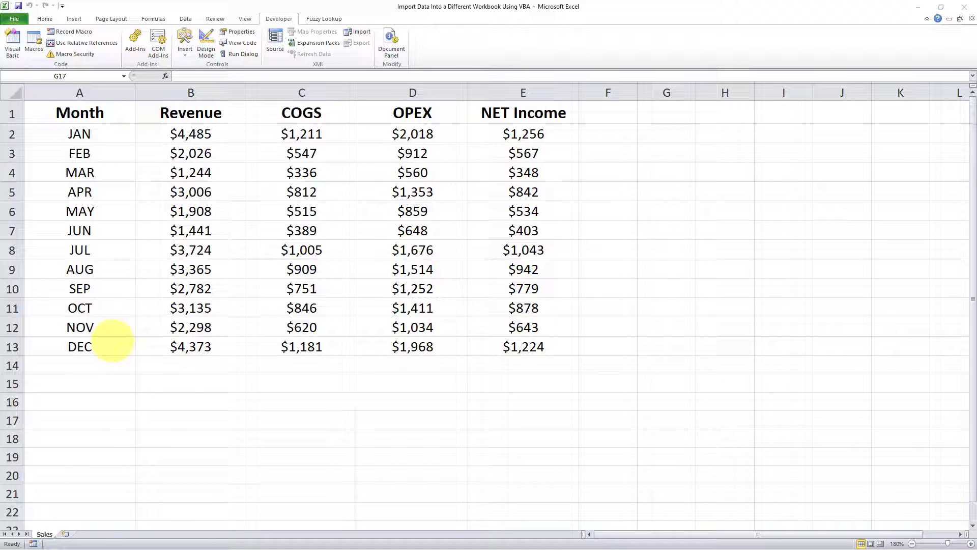
mouse_move(118, 340)
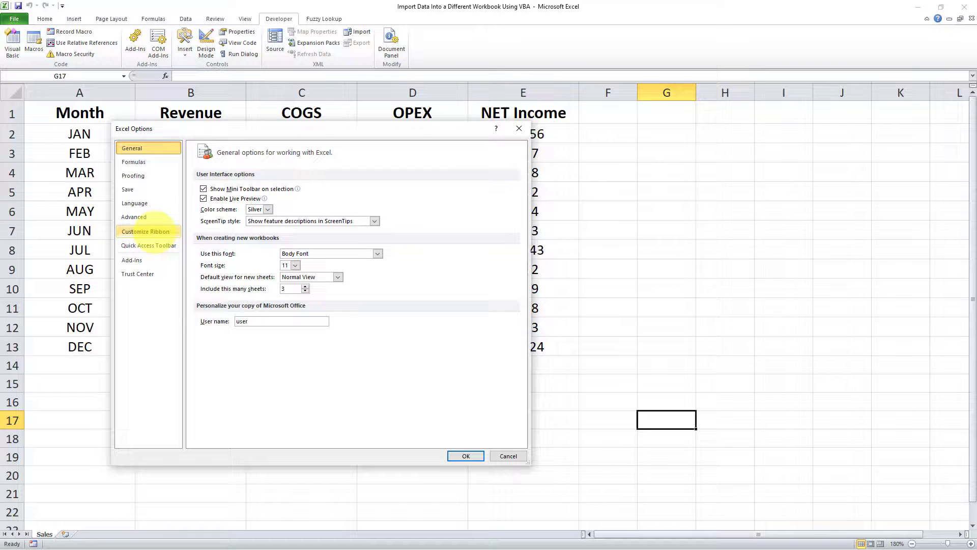
Confirm the Developer tab is enabled in Customize Ribbon and close Excel Options
click(147, 231)
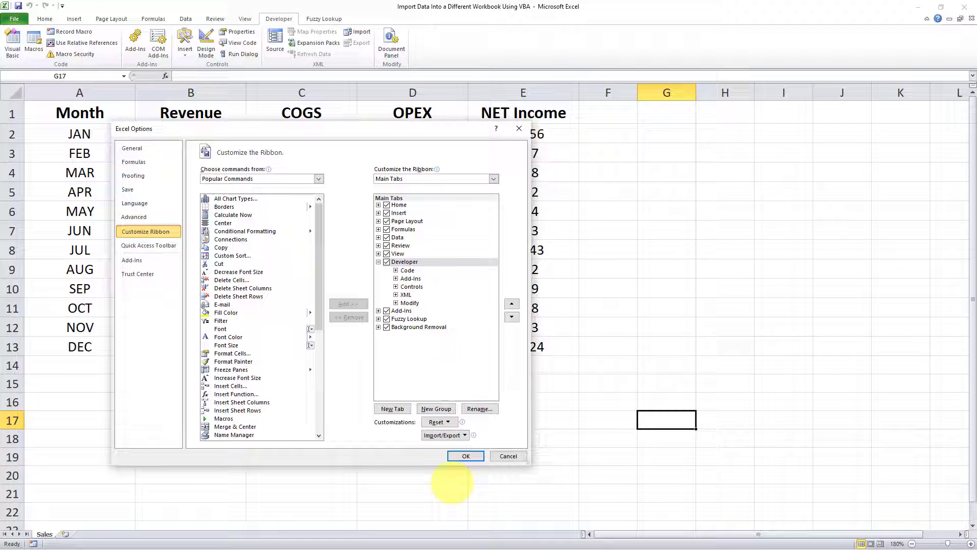
click(465, 456)
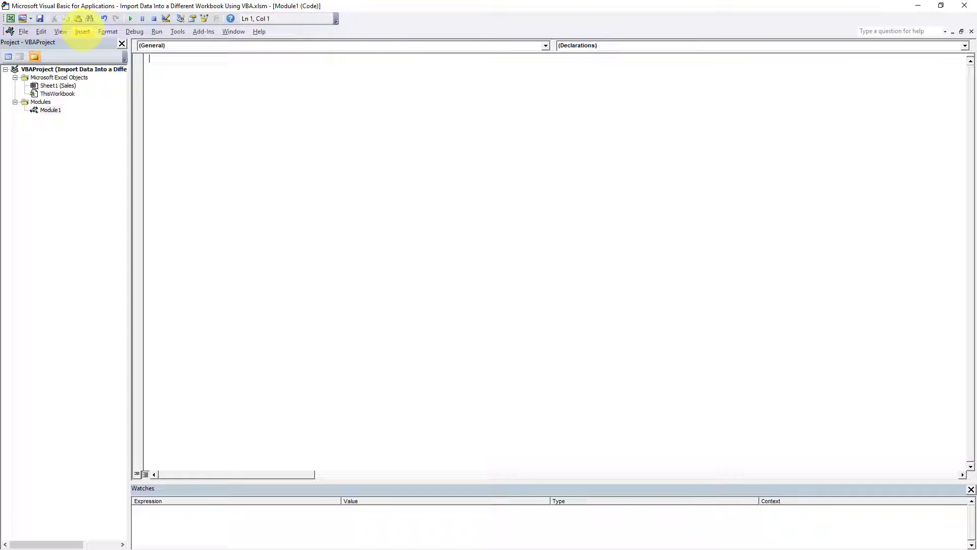
Switch to the Notepad window holding the ImportTab macro code
click(83, 31)
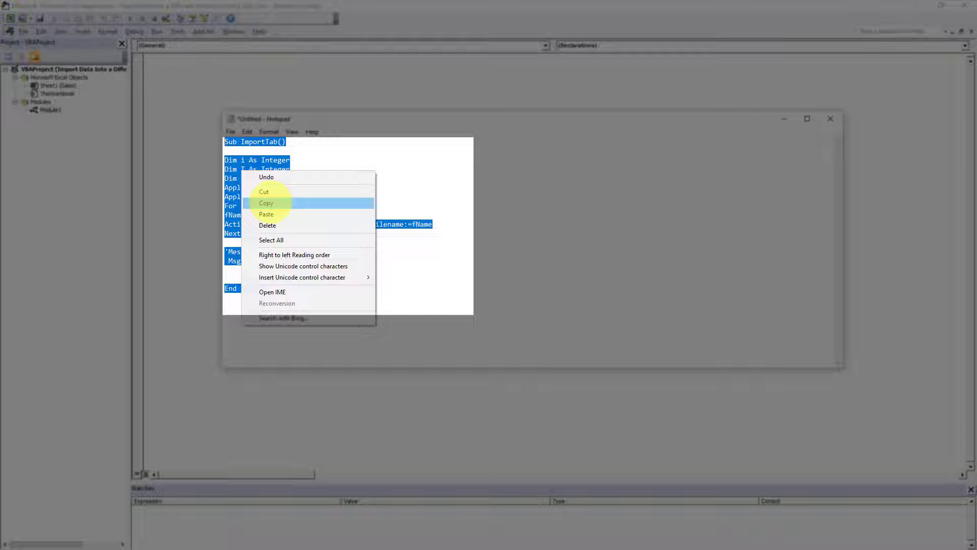
Copy the selected ImportTab macro code from Notepad for pasting into Module1
click(265, 203)
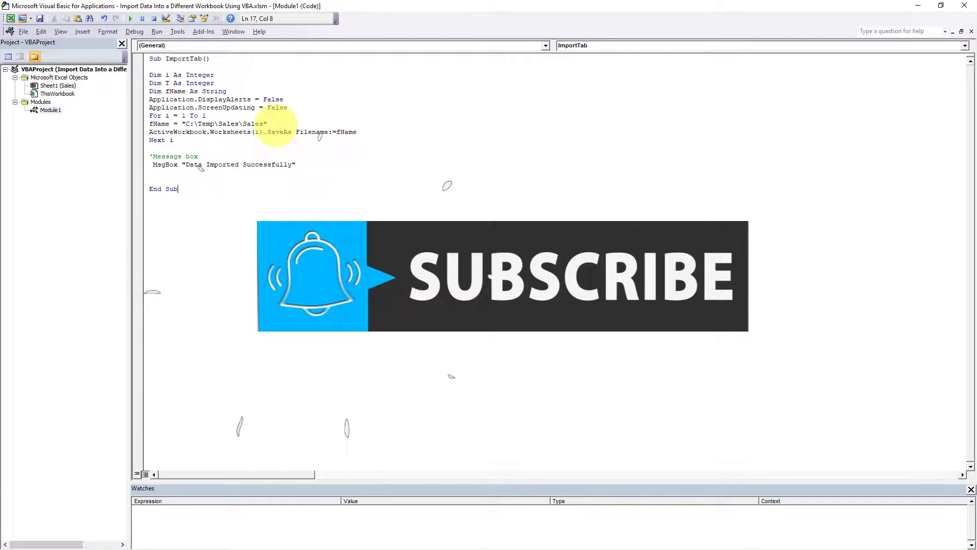
click(267, 123)
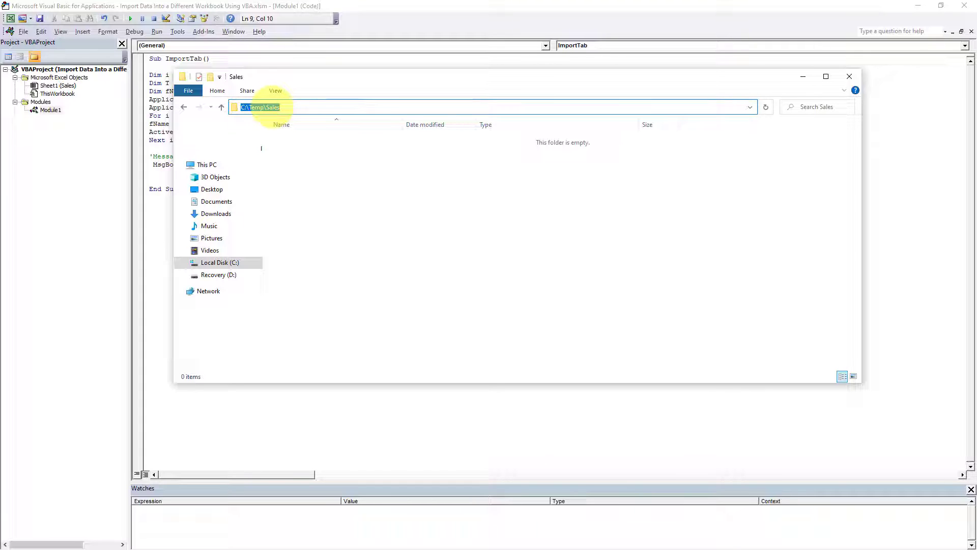
mouse_move(329, 75)
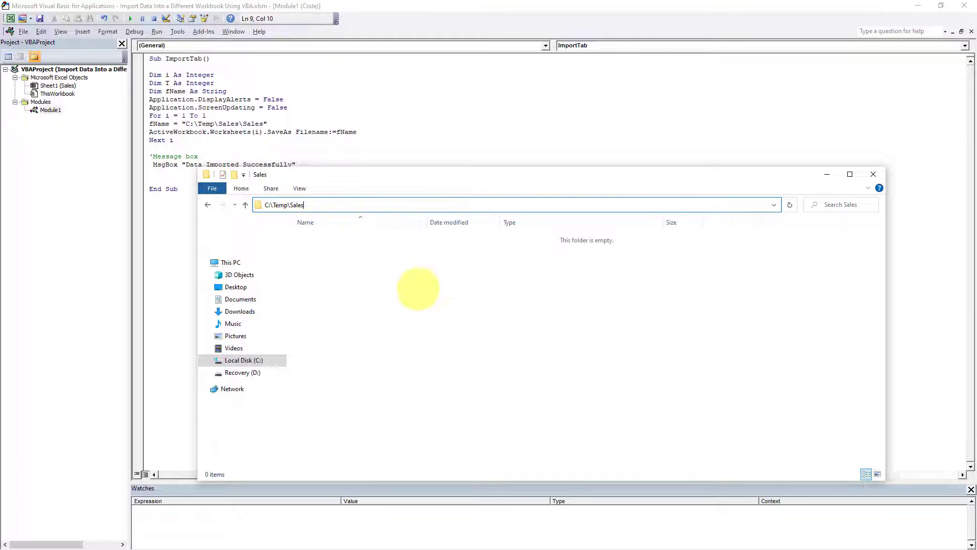
mouse_move(364, 232)
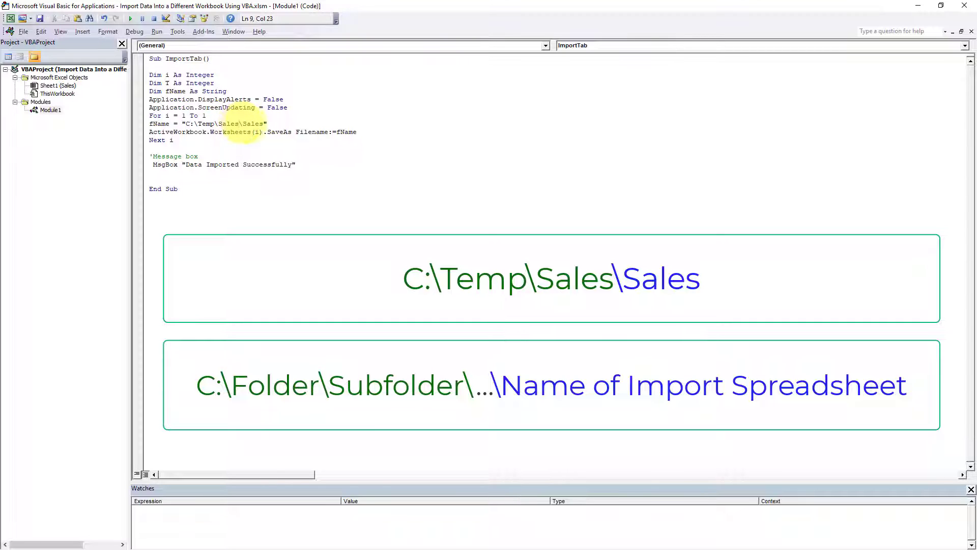
double_click(193, 123)
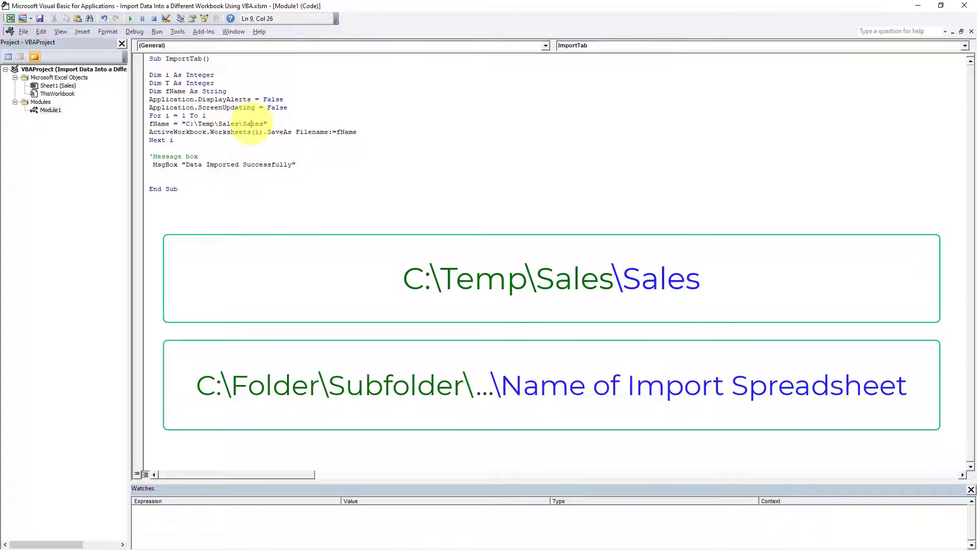
double_click(252, 123)
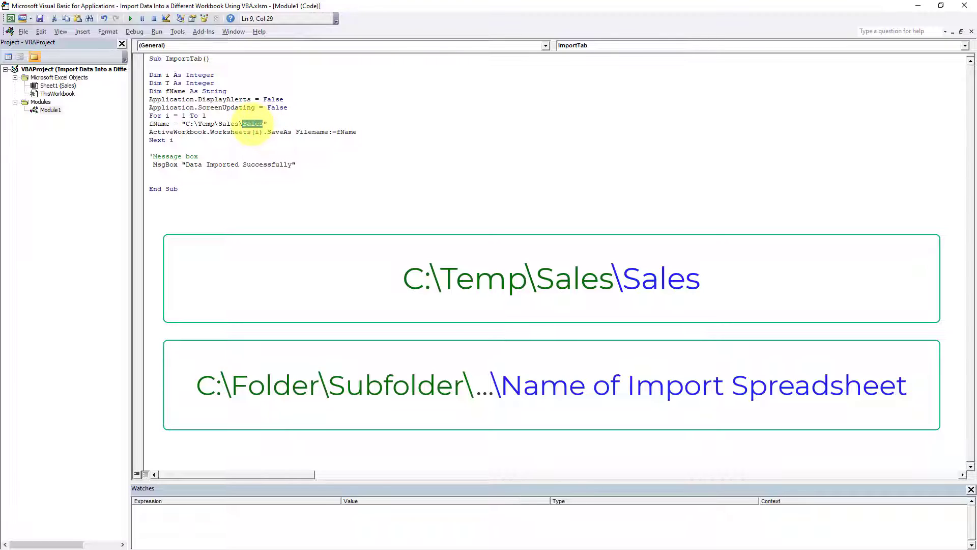
triple_click(205, 123)
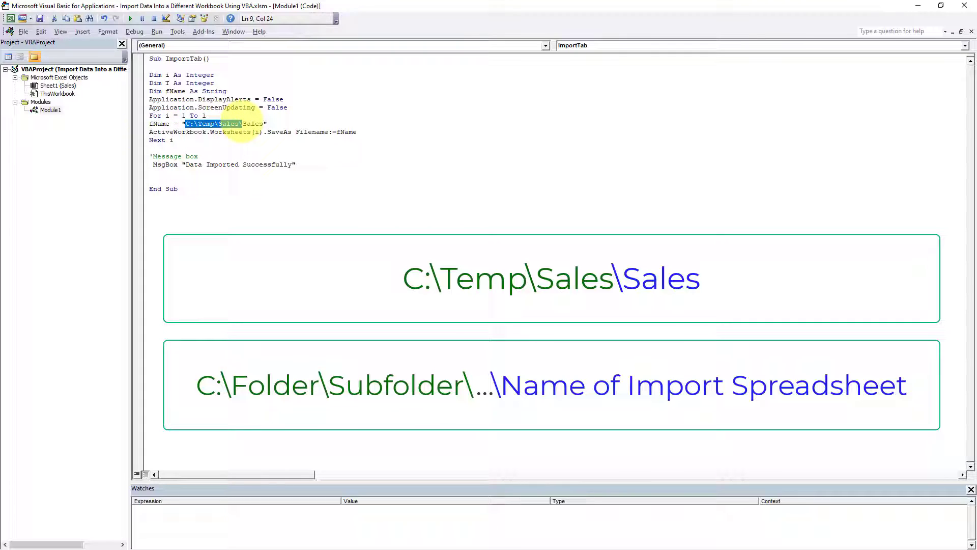
click(253, 123)
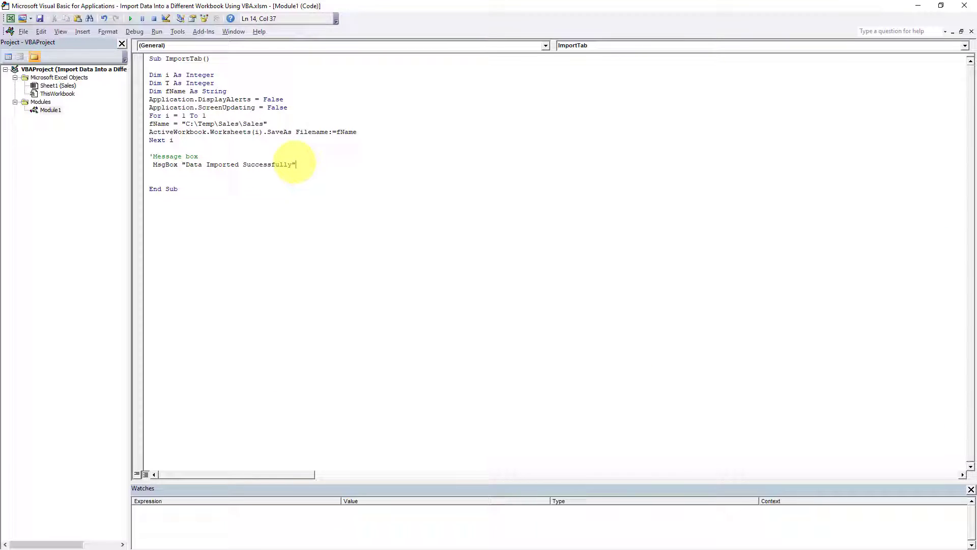
Move the VBA editor aside so the Sales worksheet comes back into view
drag(152, 156, 297, 165)
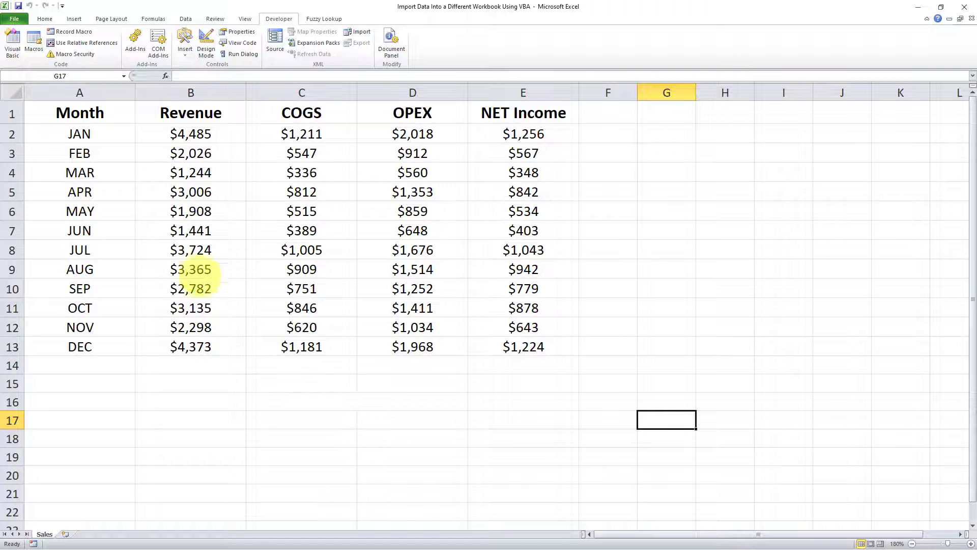
Run ImportTab from the Macros list and acknowledge 'Data Imported Successfully'
click(32, 44)
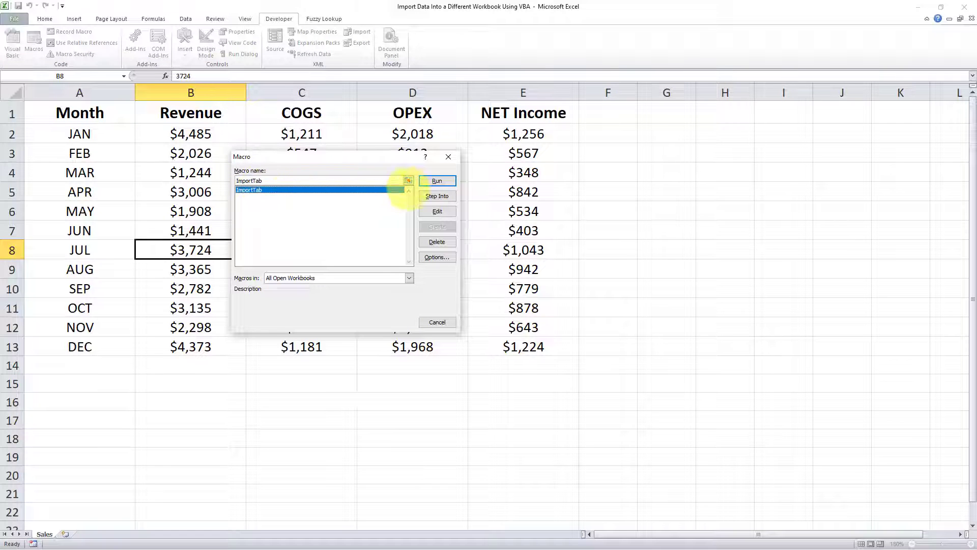
click(437, 182)
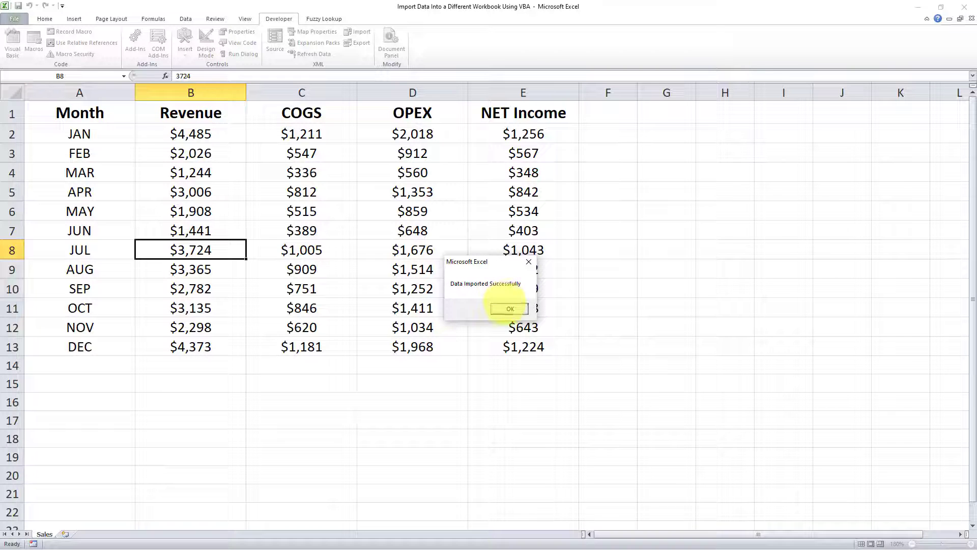
click(510, 309)
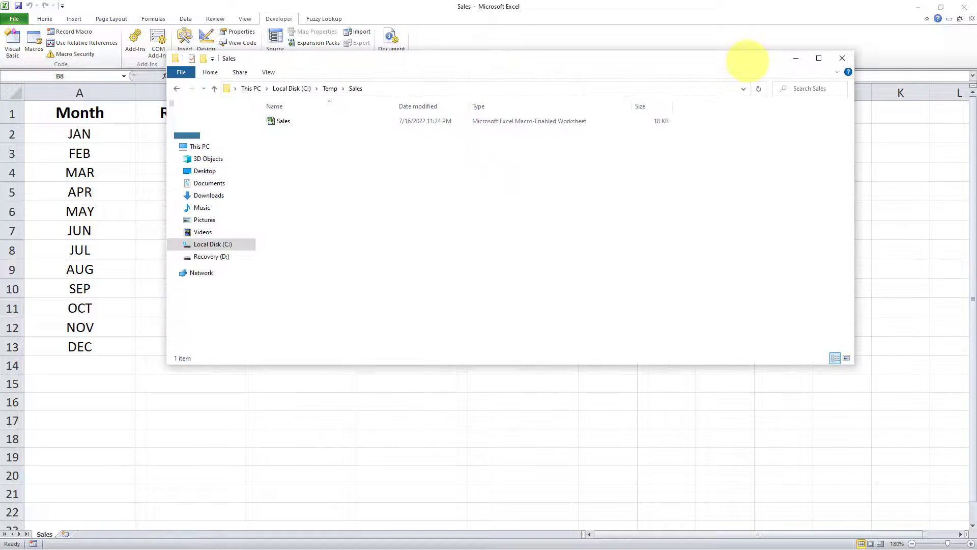
Close the C:\Temp\Sales folder, review the saved Sales workbook, then close it
click(283, 121)
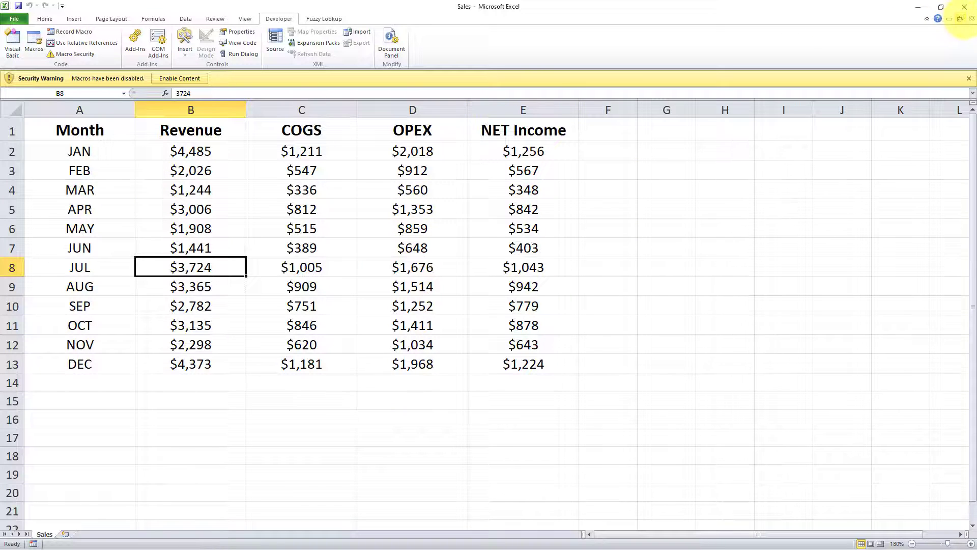
click(180, 78)
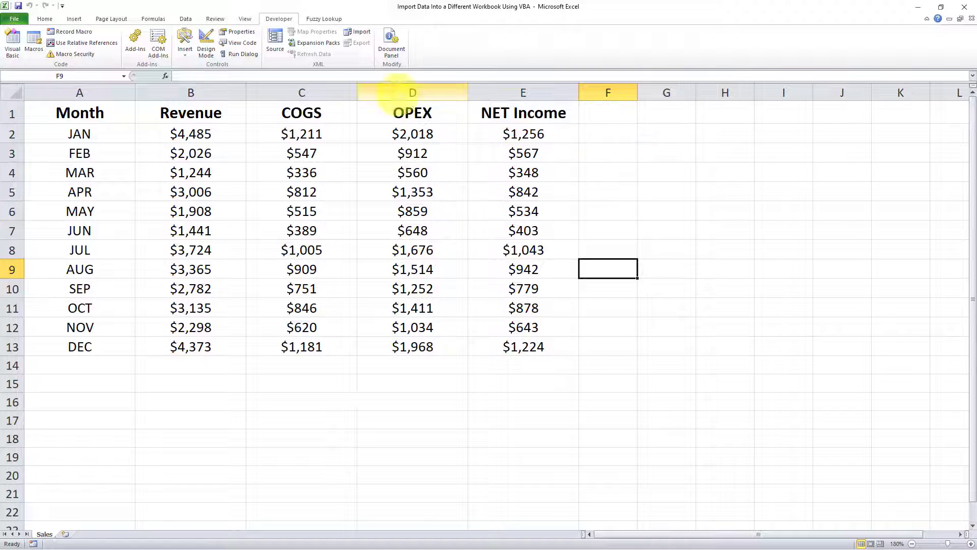
mouse_move(32, 44)
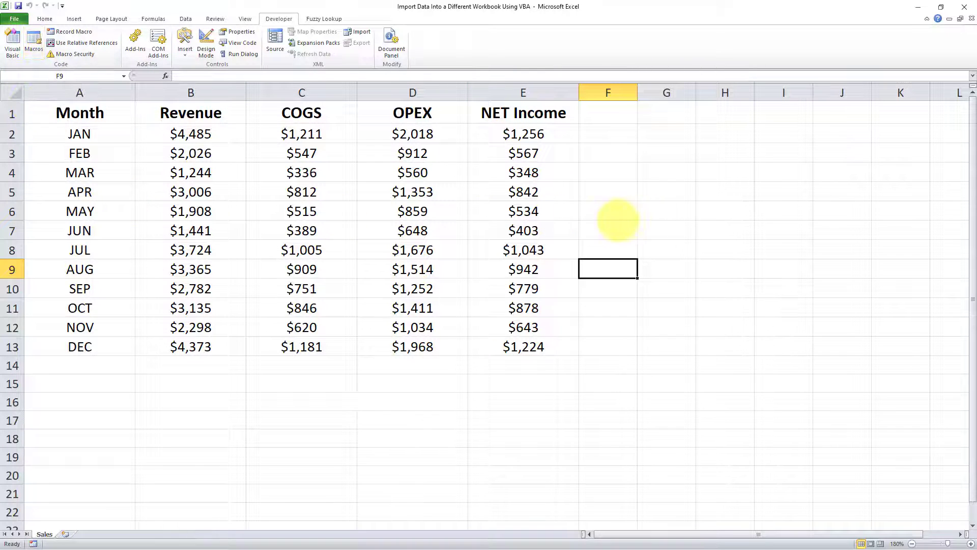
mouse_move(632, 115)
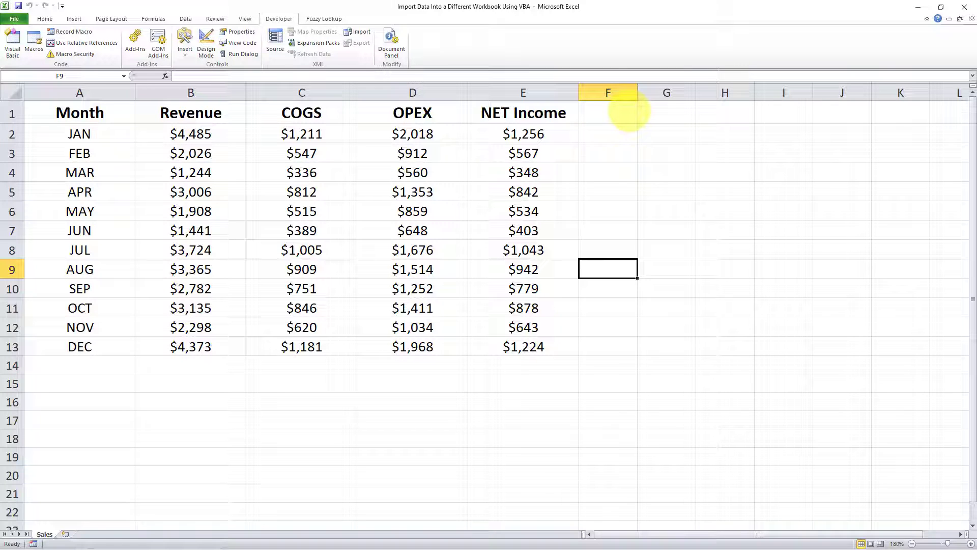
Enter the Profits heading in G1 and begin the profit formula in G2
click(666, 113)
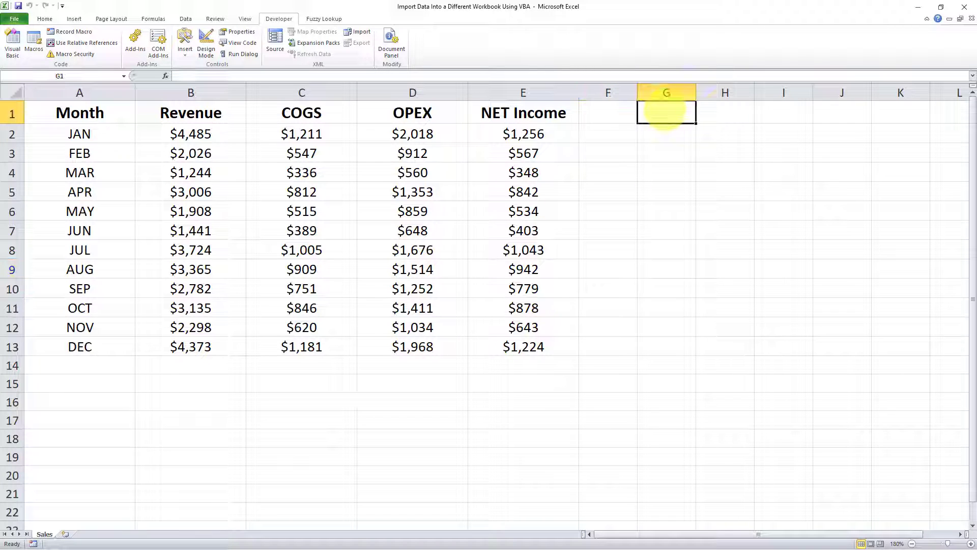
text(Pr)
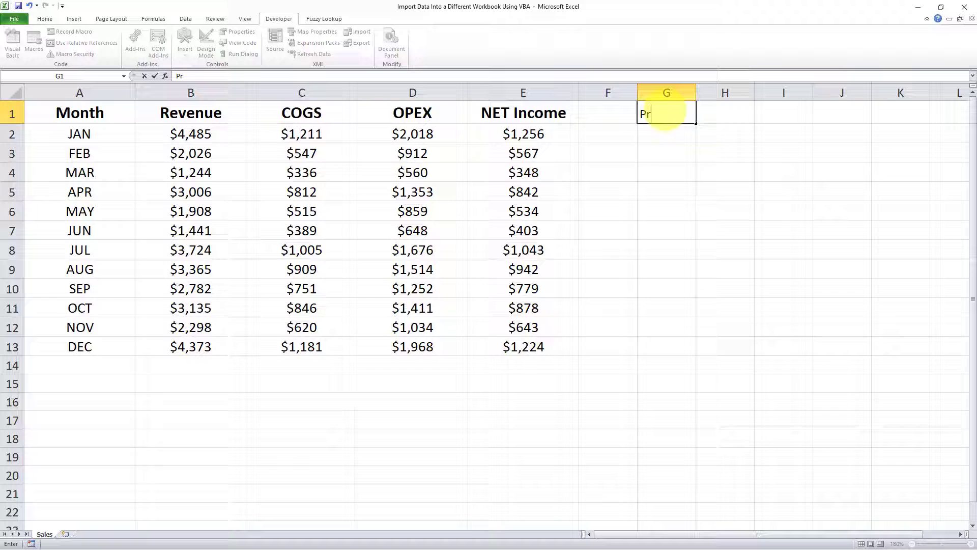
key(Enter)
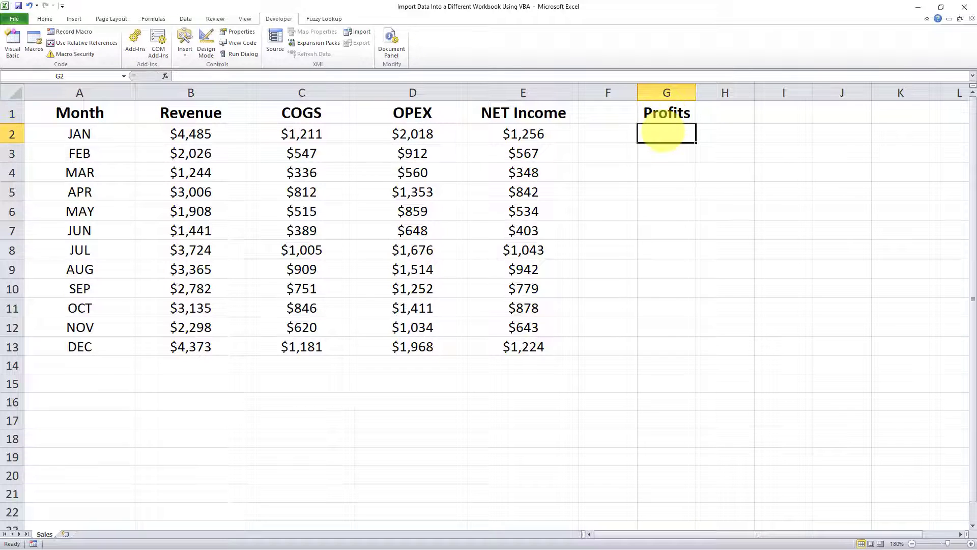
text(=)
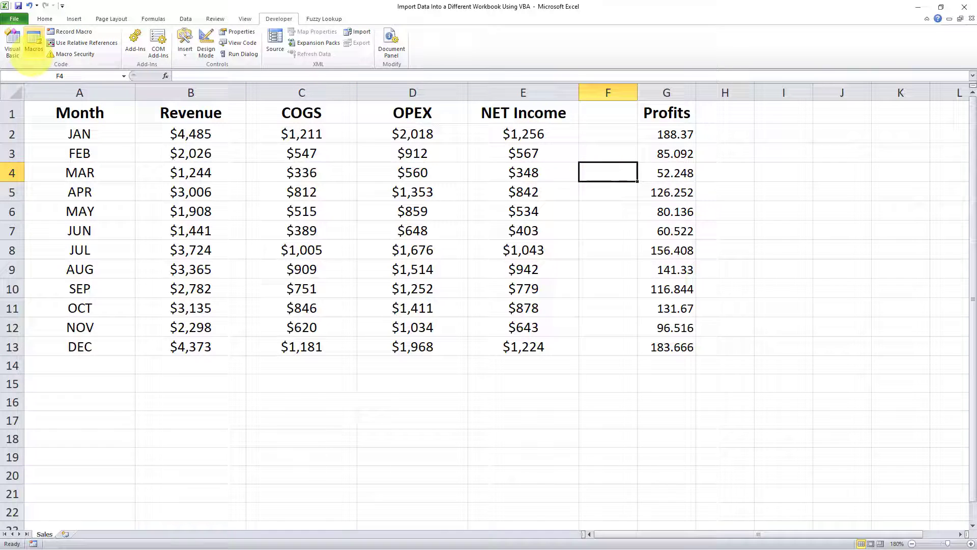
mouse_move(710, 200)
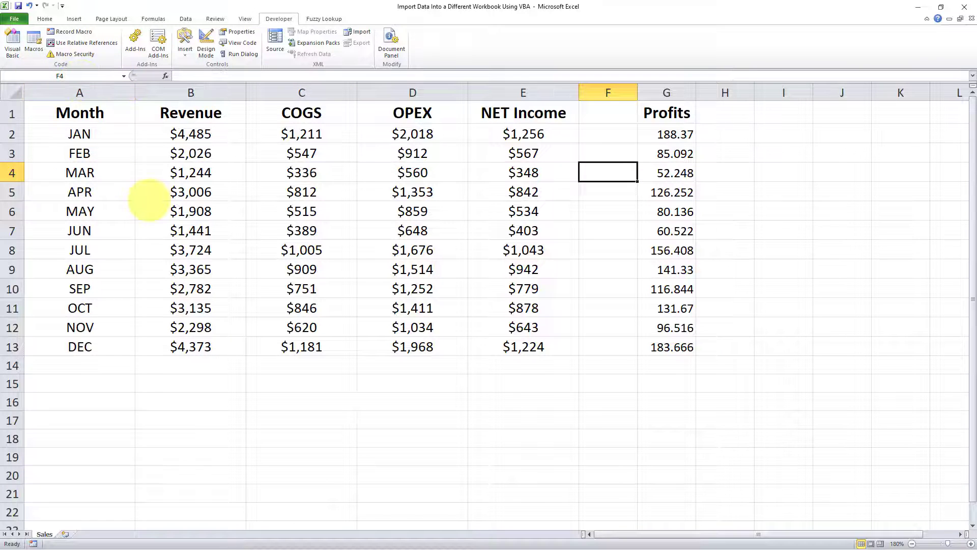
Run ImportTab again and acknowledge the 'Data Imported Successfully' message
click(191, 192)
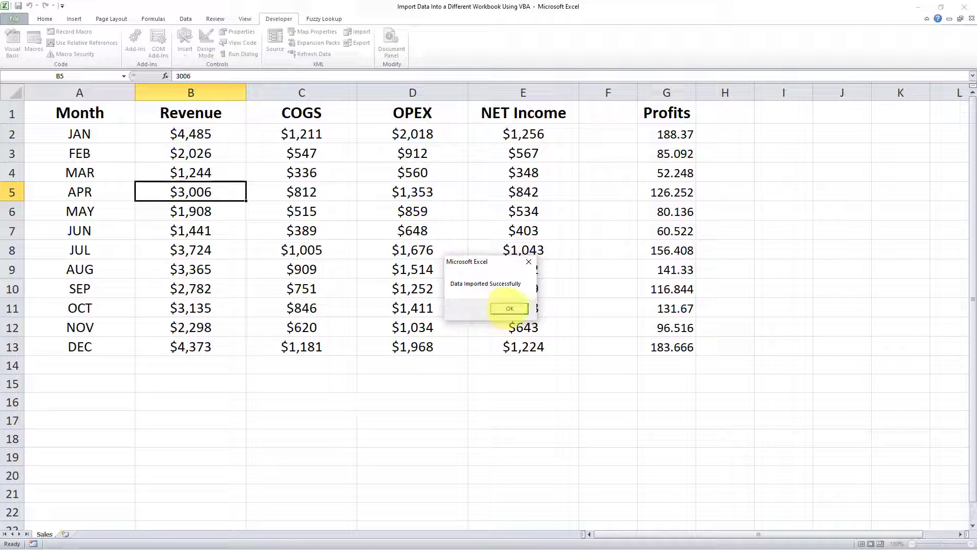
click(510, 307)
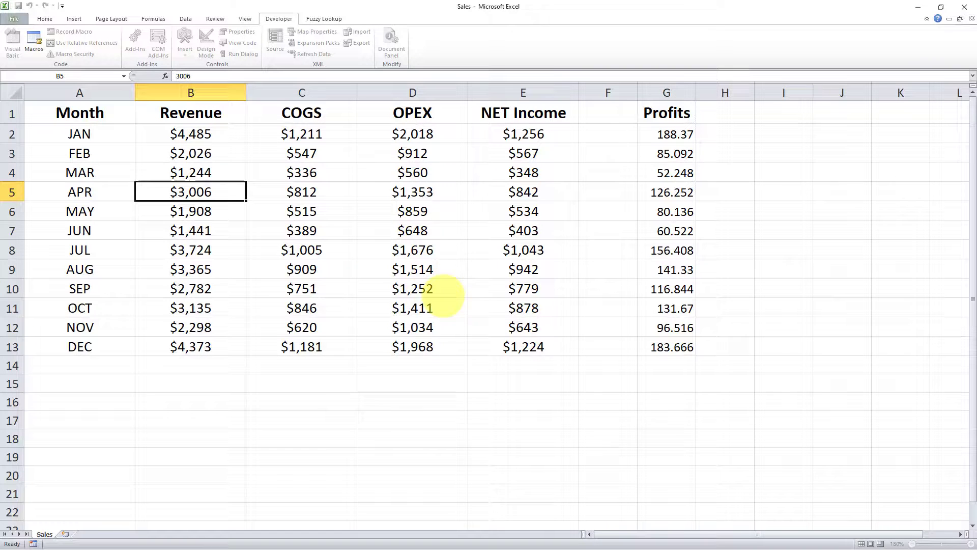